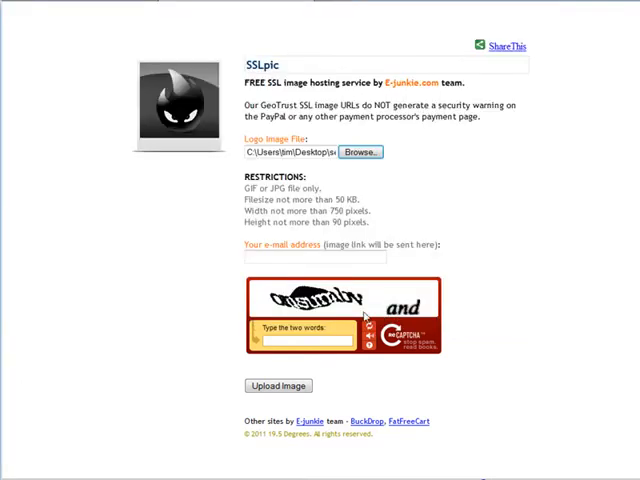
pyautogui.moveTo(236, 192)
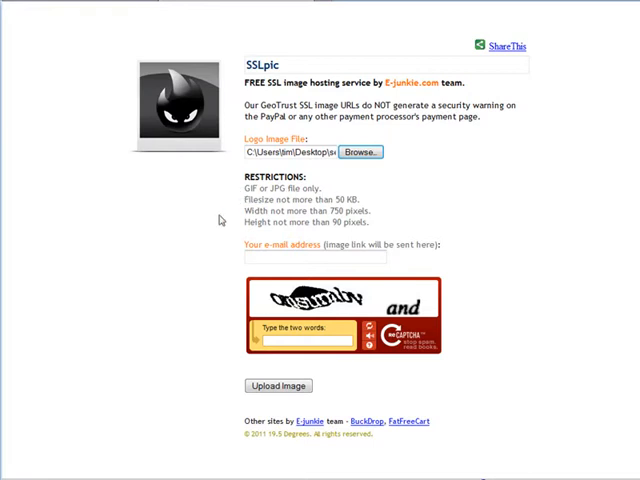
pyautogui.moveTo(376, 218)
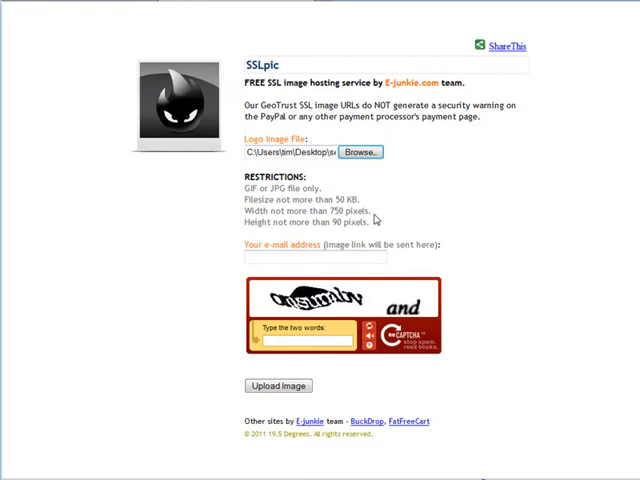
pyautogui.moveTo(542, 256)
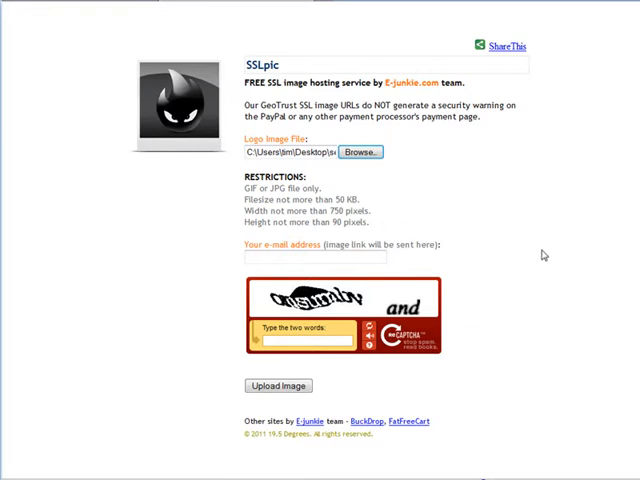
pyautogui.moveTo(548, 300)
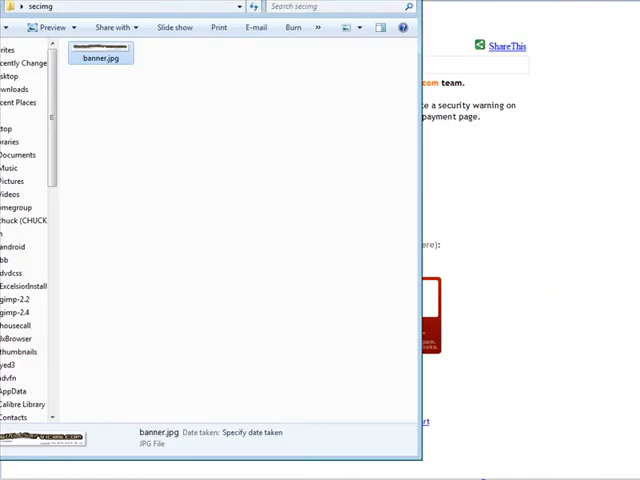
# - View banner.jpg's Properties for its dimensions and file size, then dismiss the window
pyautogui.rightClick(100, 50)
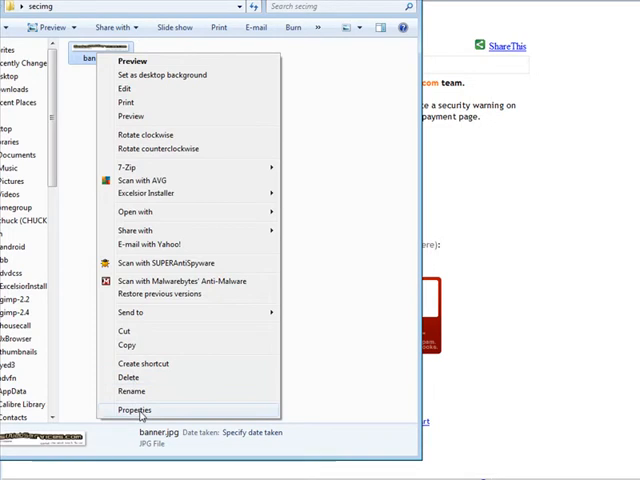
pyautogui.click(132, 408)
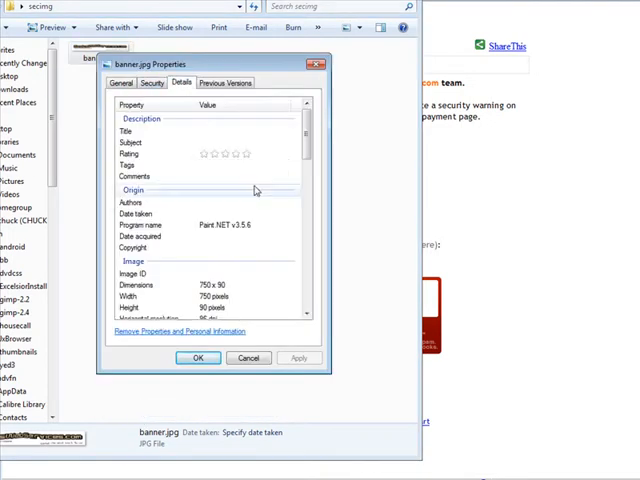
pyautogui.moveTo(236, 296)
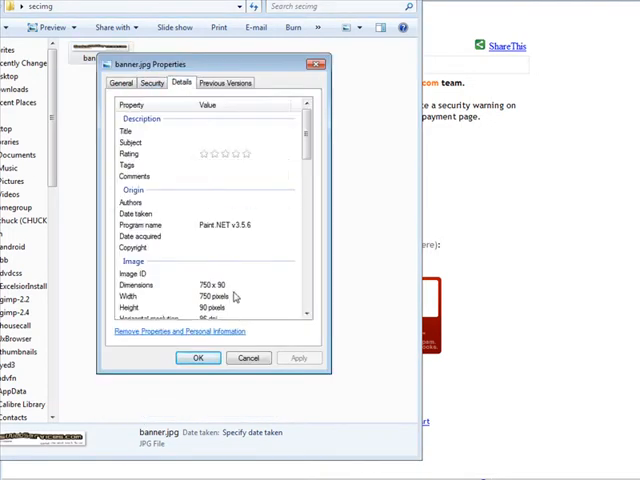
pyautogui.click(124, 82)
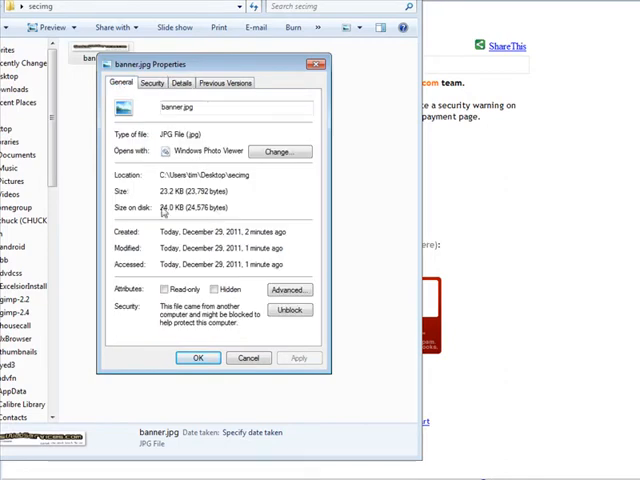
pyautogui.click(196, 356)
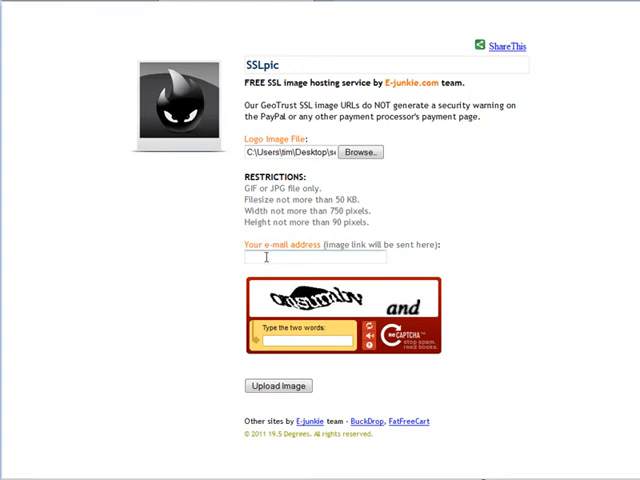
pyautogui.moveTo(420, 262)
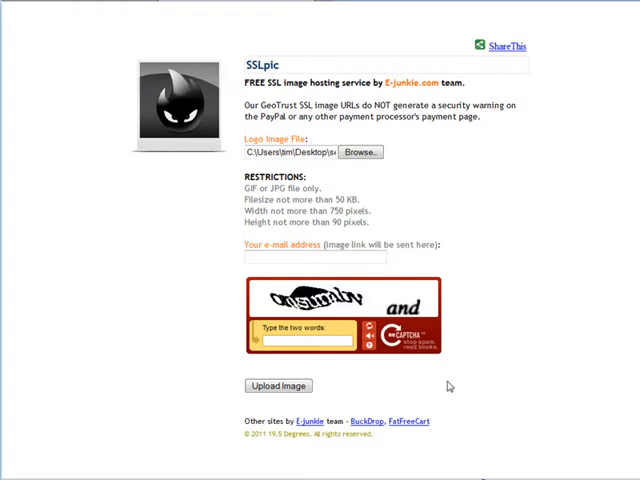
pyautogui.moveTo(496, 264)
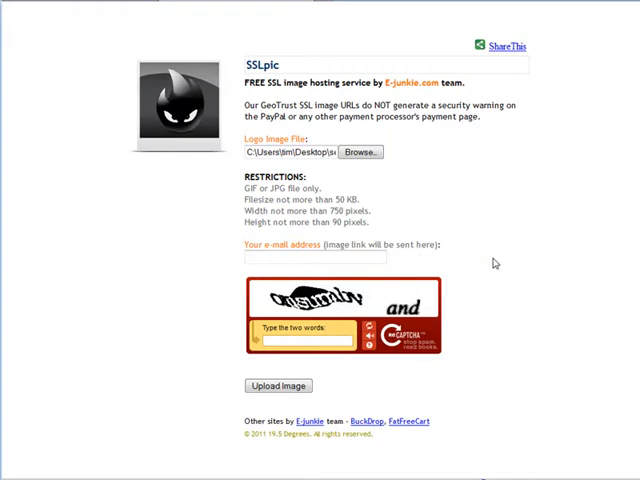
# - Upload the banner image so SSLpic e-mails its secure hosted link
pyautogui.click(278, 384)
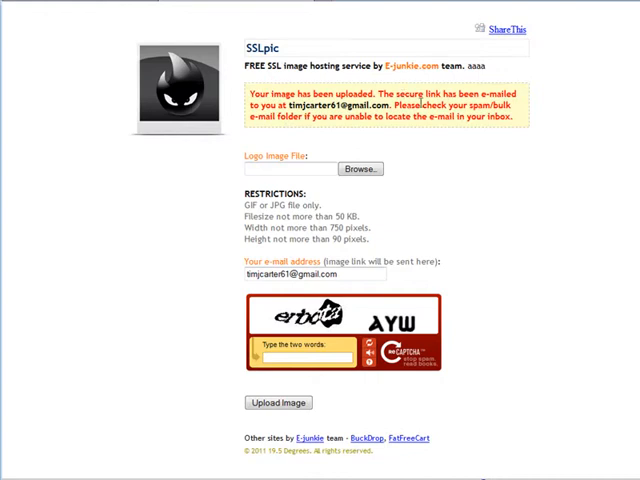
pyautogui.moveTo(512, 160)
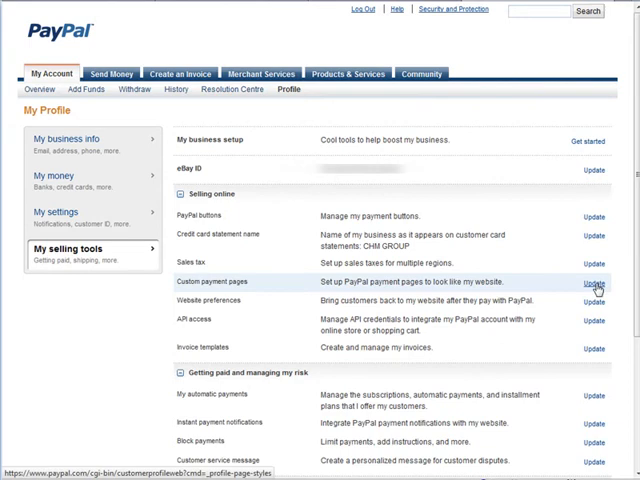
# - Choose the geeks custom payment page style and begin editing it
pyautogui.click(590, 282)
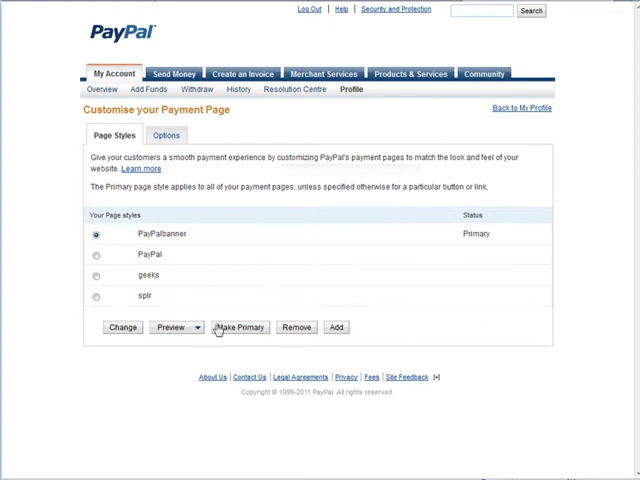
pyautogui.moveTo(196, 352)
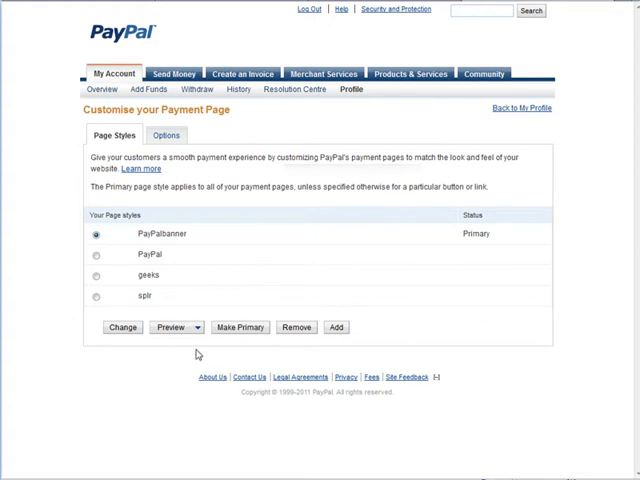
pyautogui.moveTo(220, 356)
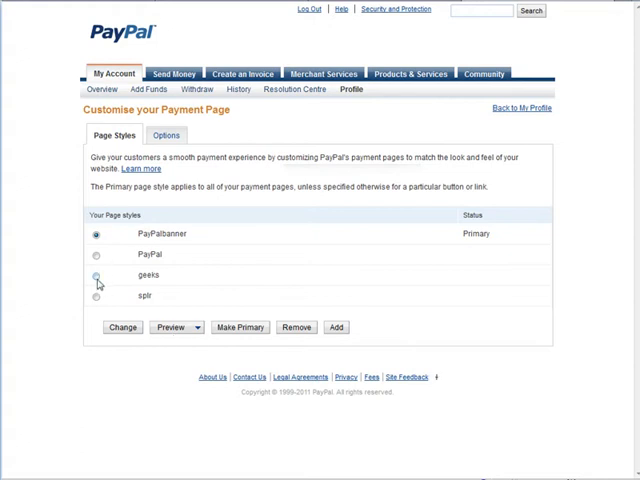
pyautogui.click(96, 276)
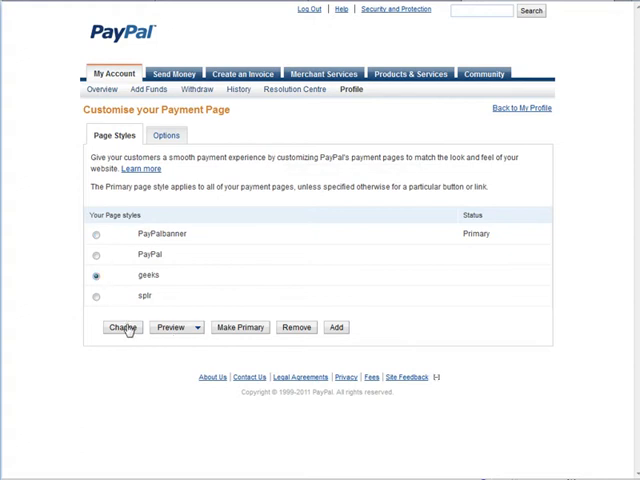
pyautogui.click(122, 328)
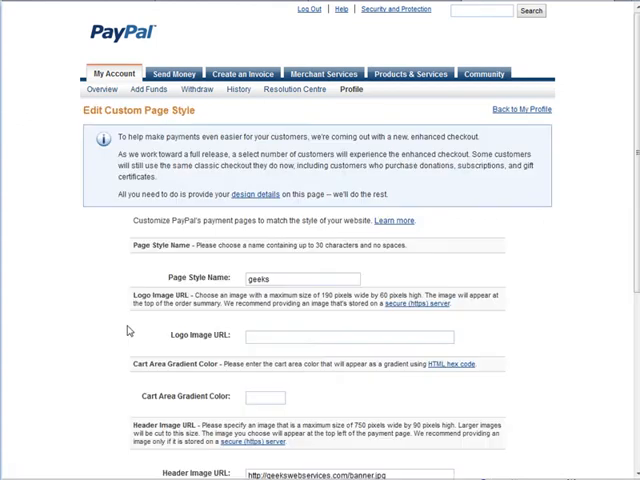
# - Enter the SSLpic image URL (…/sslpic/63060…jpg) as the Header Image URL
pyautogui.scroll(-3)
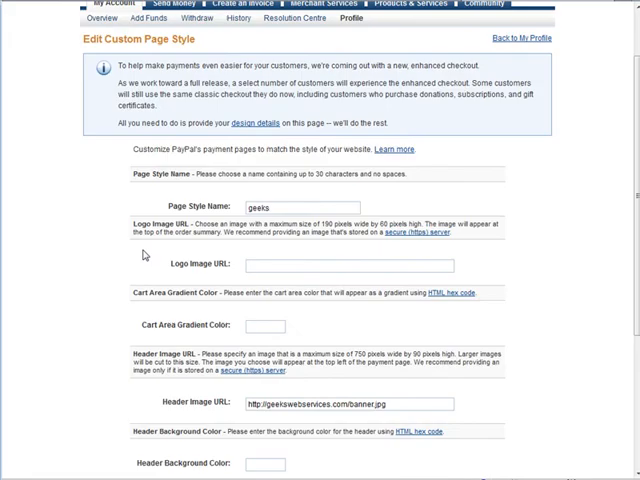
pyautogui.scroll(-3)
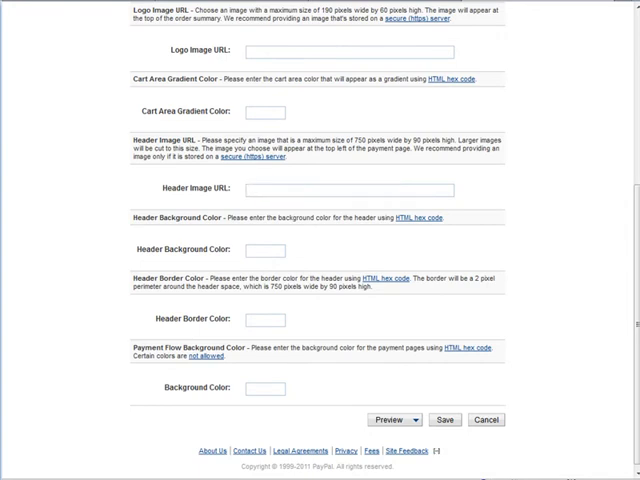
pyautogui.write('om/sslpic/63060.6e8951510d4f6bc2b86f7736971305e0.jpg')
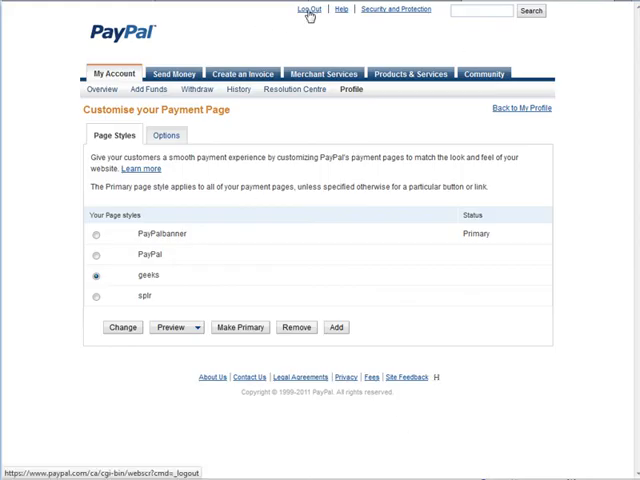
# - Log out of the PayPal account before loading the shopping cart checkout
pyautogui.click(308, 12)
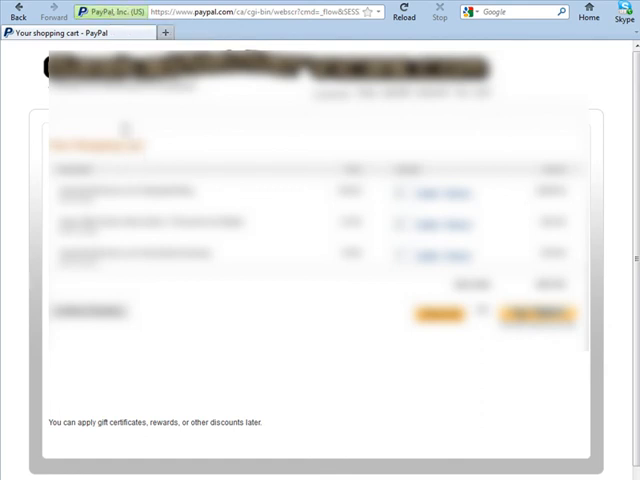
pyautogui.moveTo(236, 304)
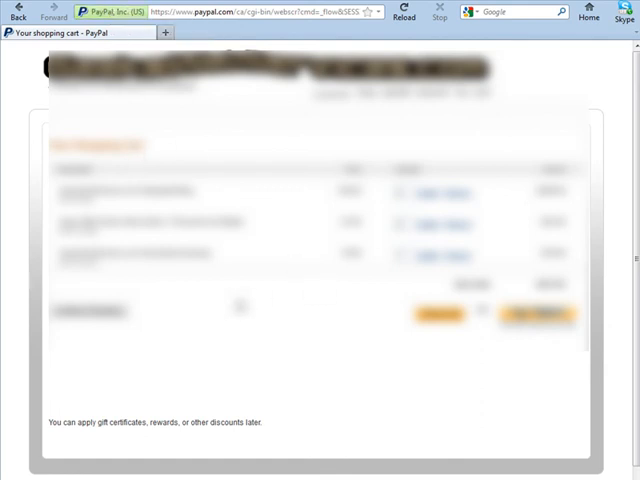